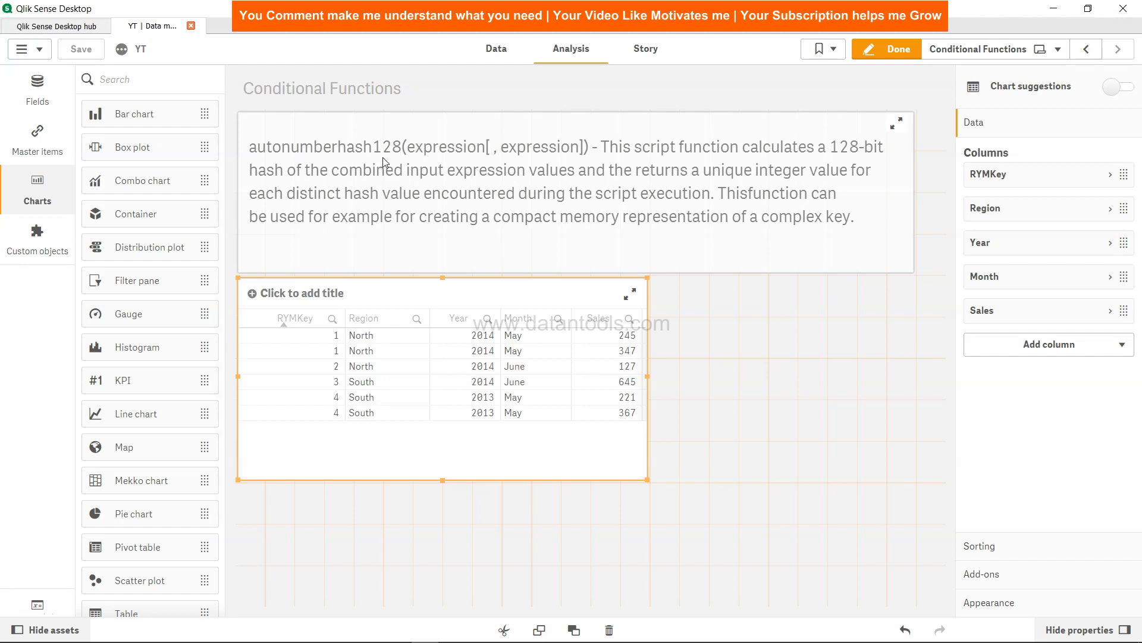
{"action": "mouse_move", "coordinate": [480, 154]}
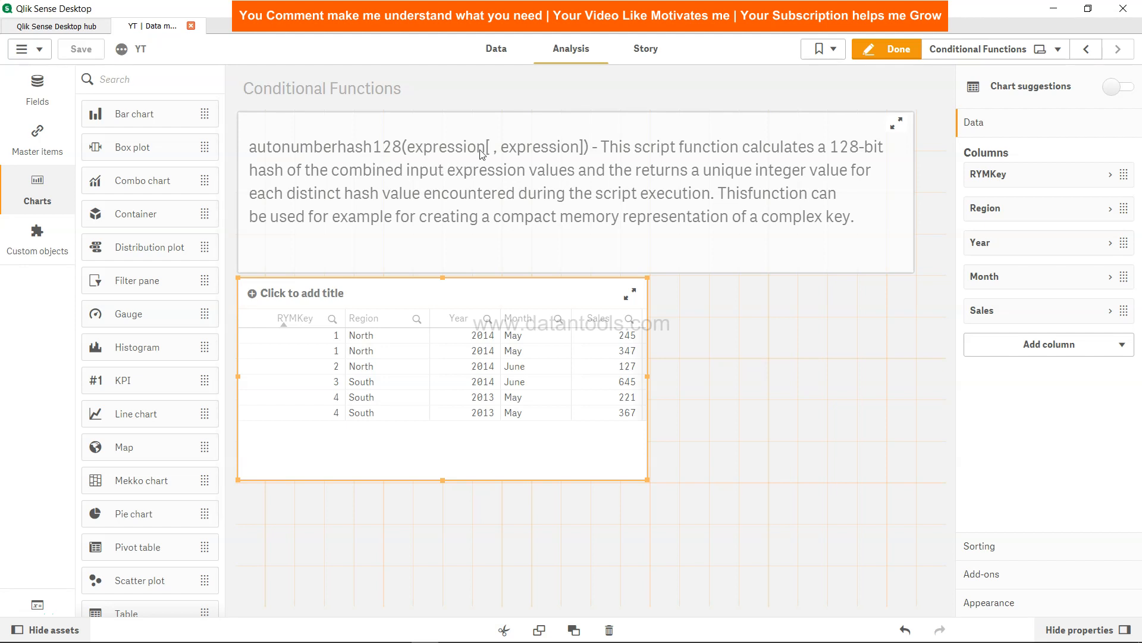
{"action": "mouse_move", "coordinate": [507, 157]}
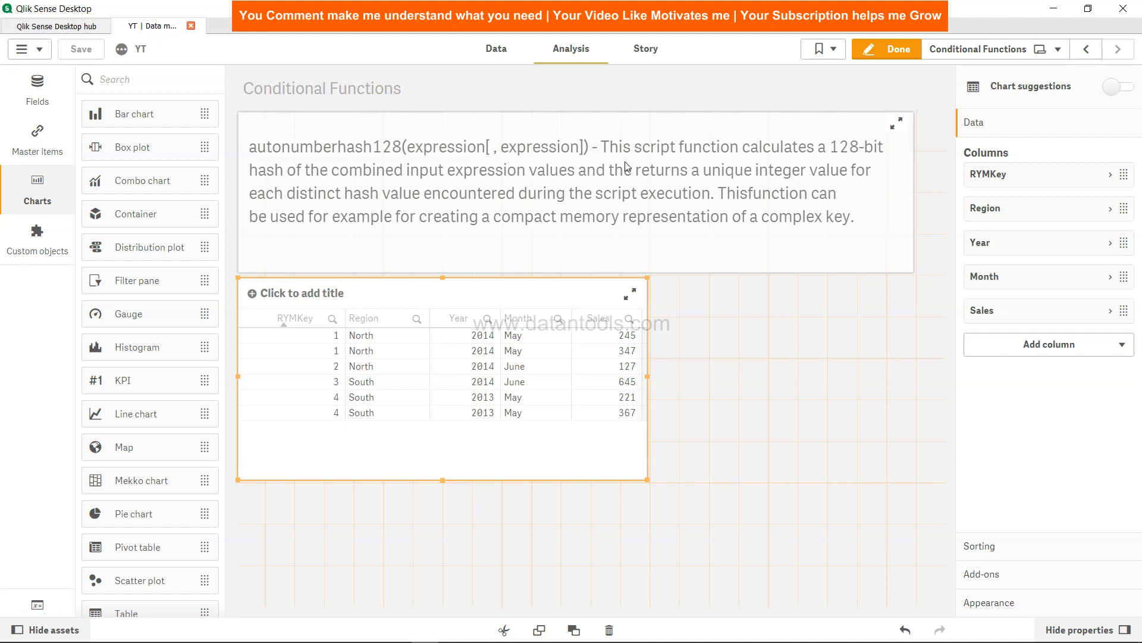
{"action": "mouse_move", "coordinate": [736, 162]}
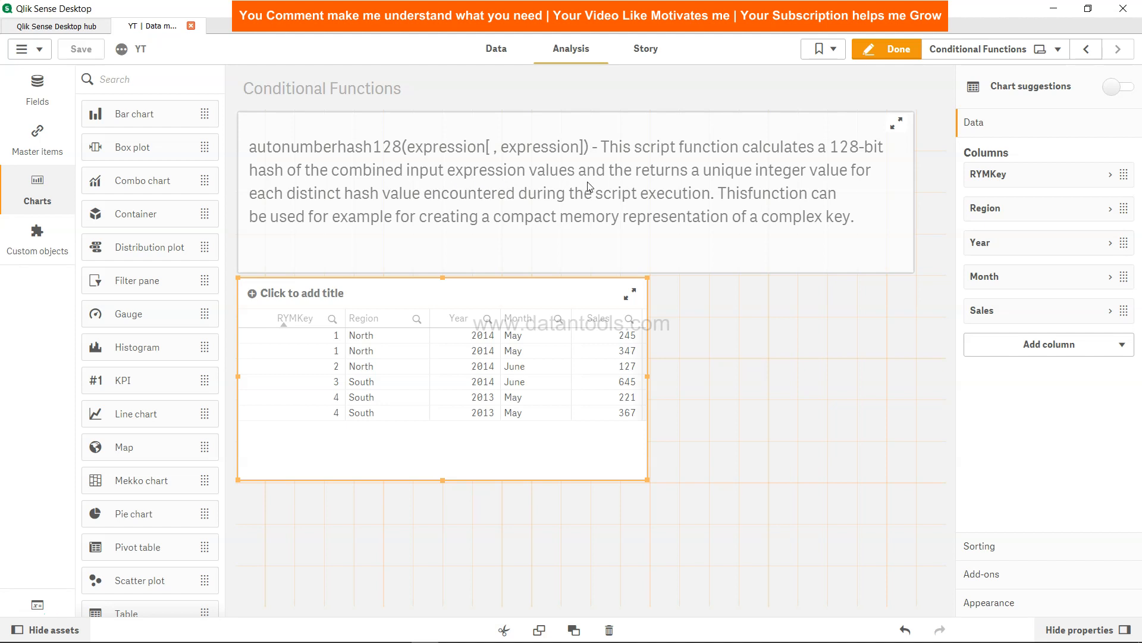
{"action": "mouse_move", "coordinate": [604, 188]}
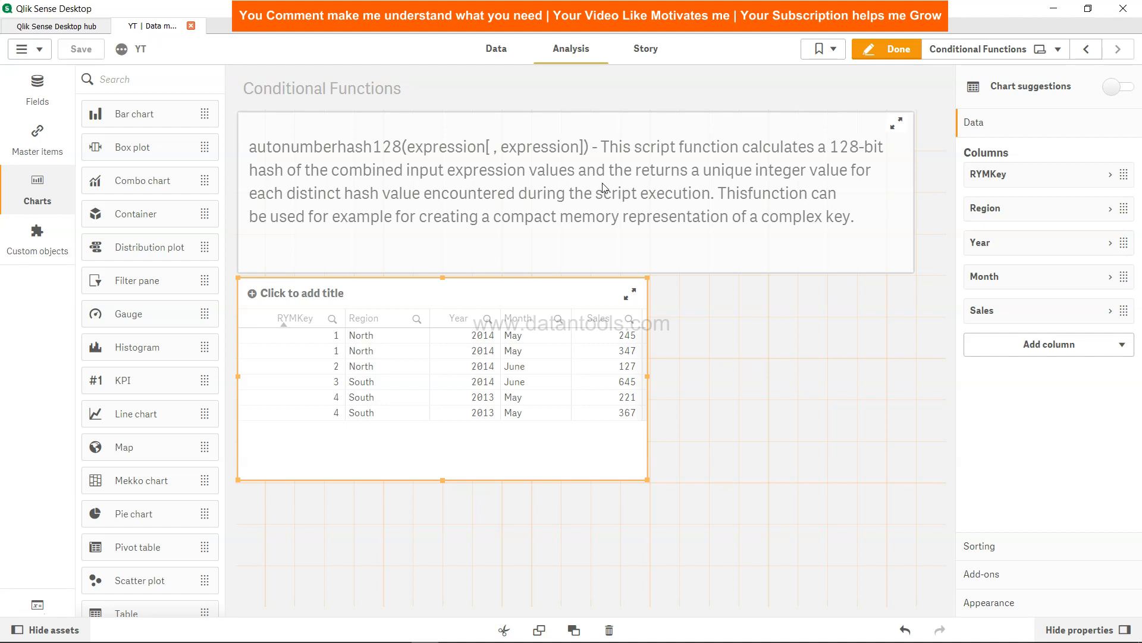
{"action": "mouse_move", "coordinate": [821, 184]}
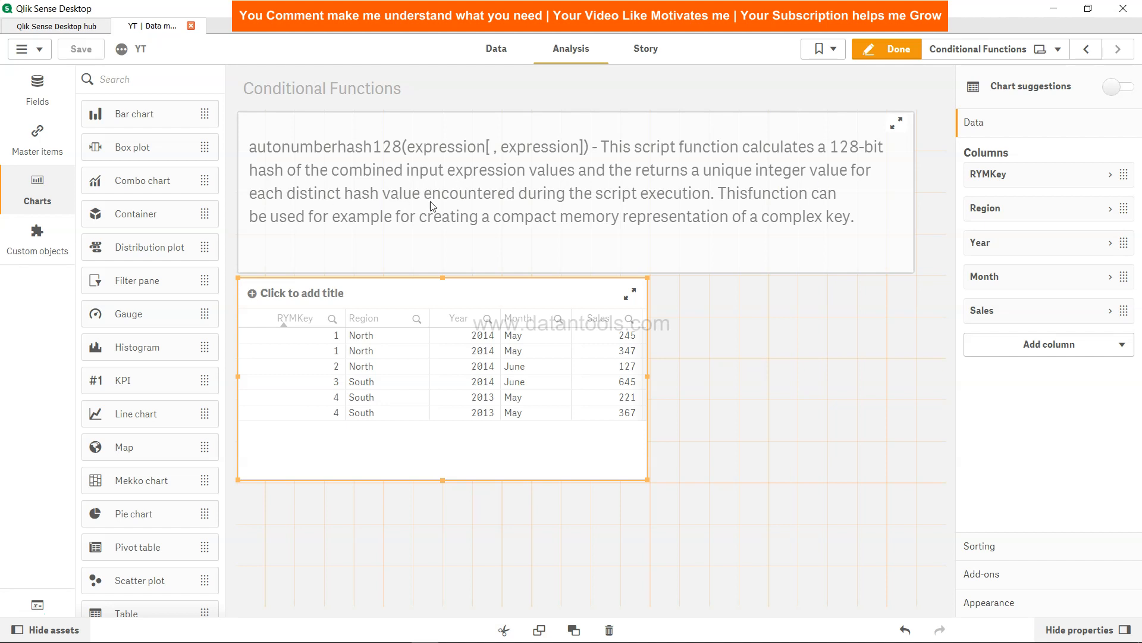
{"action": "mouse_move", "coordinate": [690, 202]}
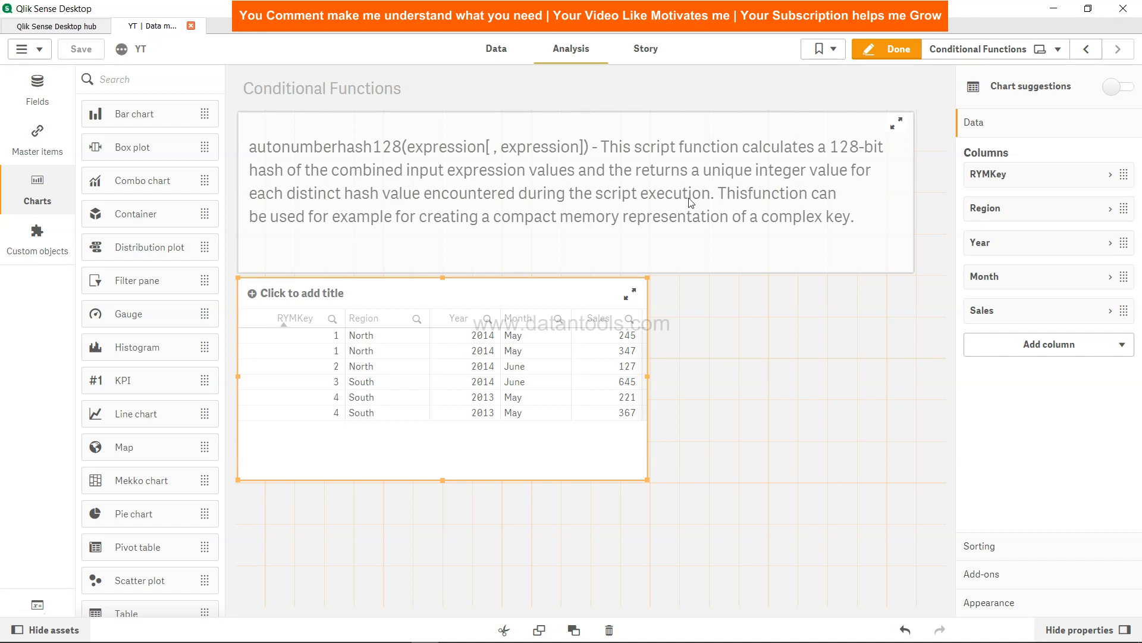
{"action": "mouse_move", "coordinate": [448, 233]}
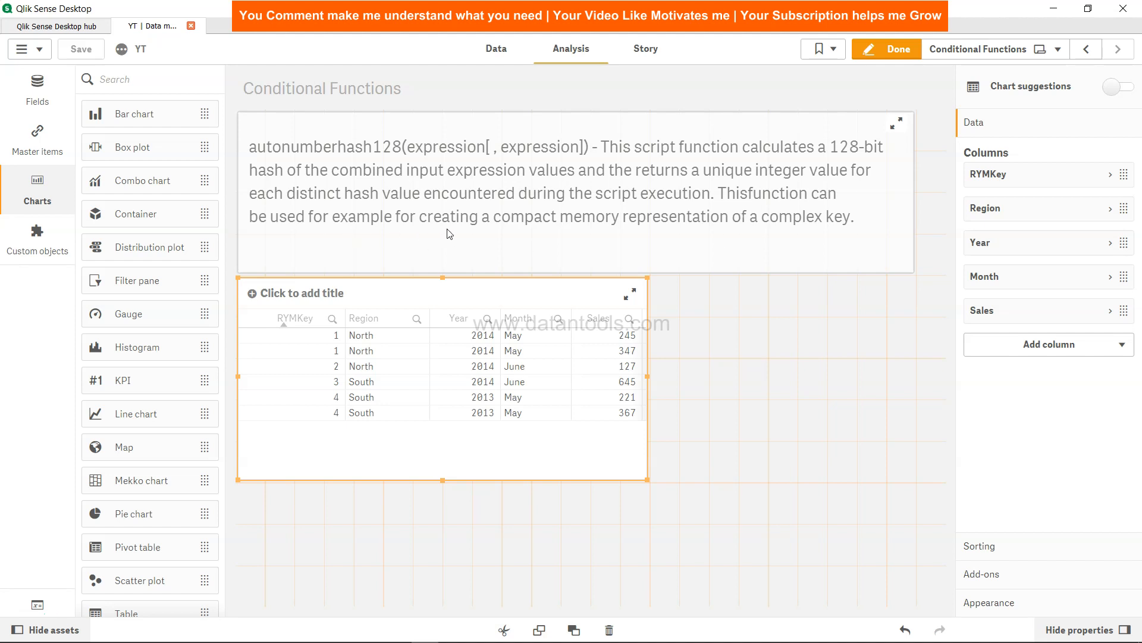
{"action": "mouse_move", "coordinate": [612, 230]}
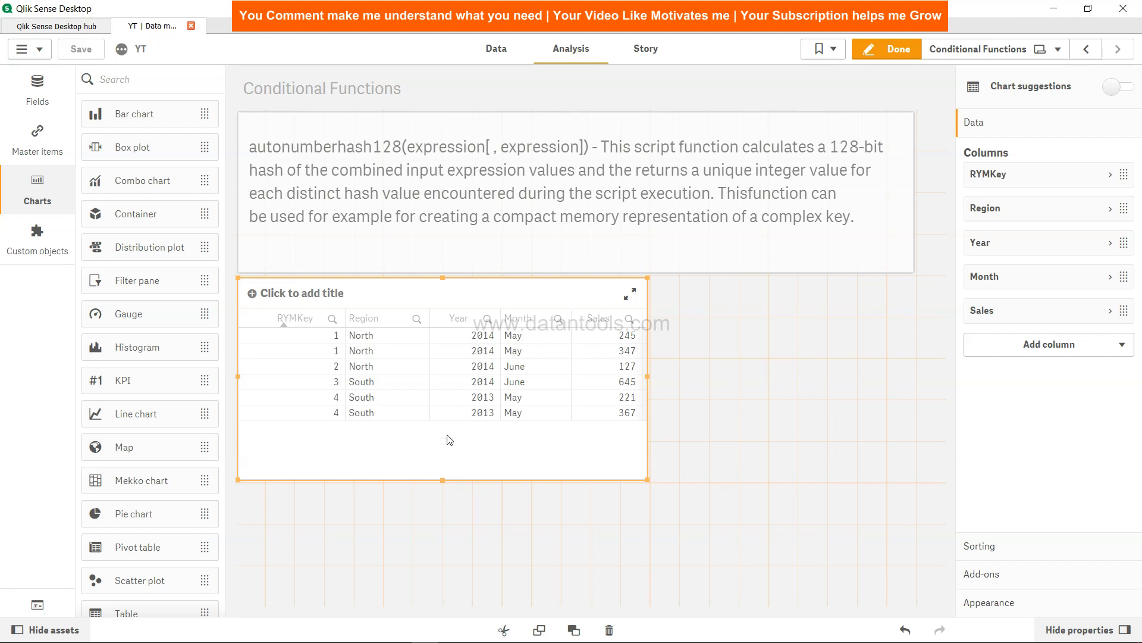
- Open the Data load editor to view the Counter Functions script using AutoNumber(Region&Year&Month) as RYMKey
{"action": "left_click", "coordinate": [496, 48]}
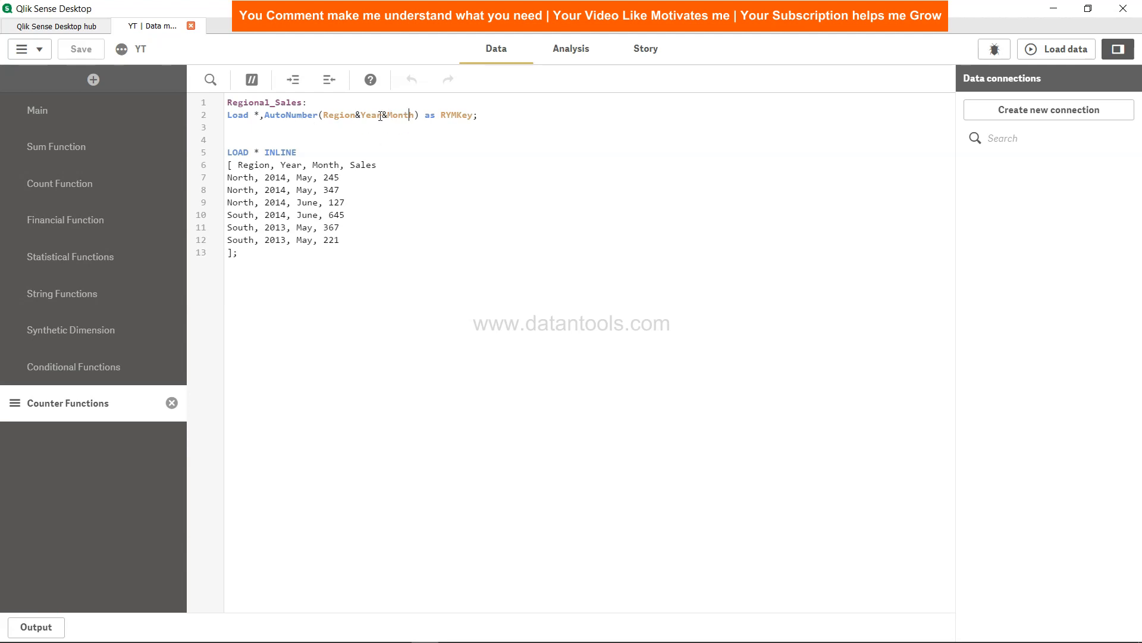
- Return to the Conditional Functions sheet showing the RYMKey, Region, Year, Month and Sales table
{"action": "left_click", "coordinate": [572, 49]}
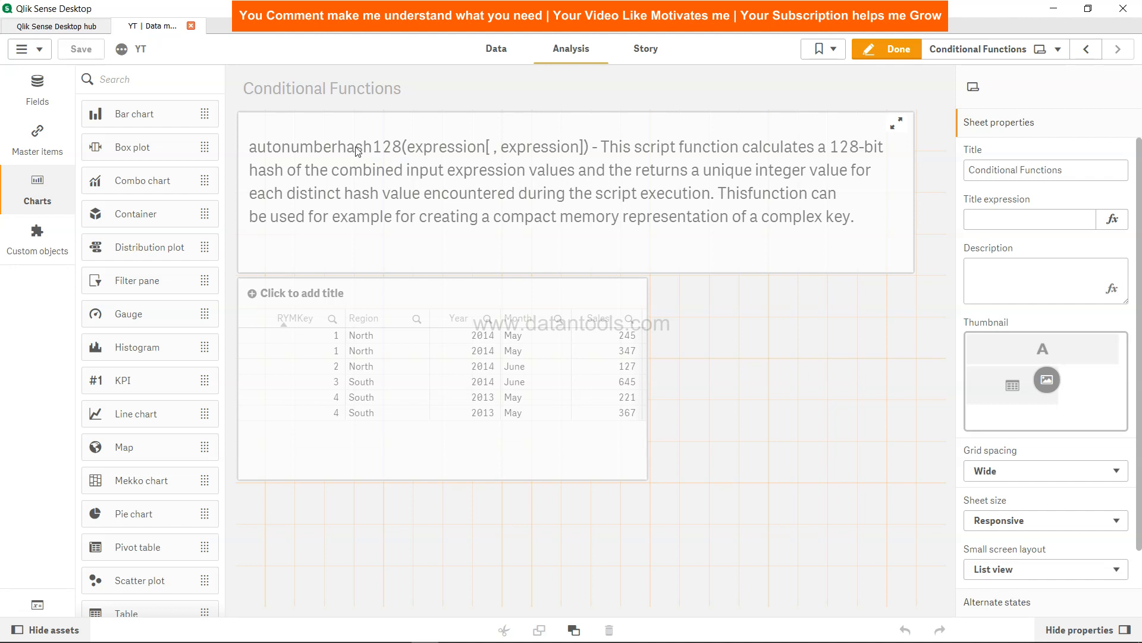
{"action": "mouse_move", "coordinate": [388, 152]}
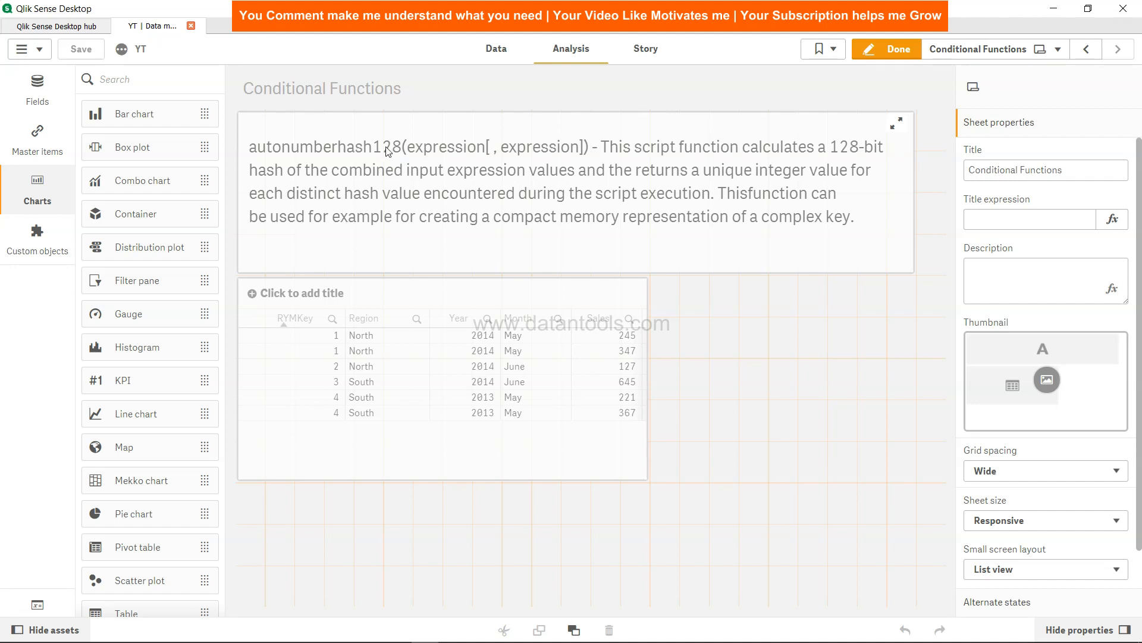
- Reopen the Data load editor showing the AutoNumber RYMKey script in Counter Functions
{"action": "left_click", "coordinate": [494, 48]}
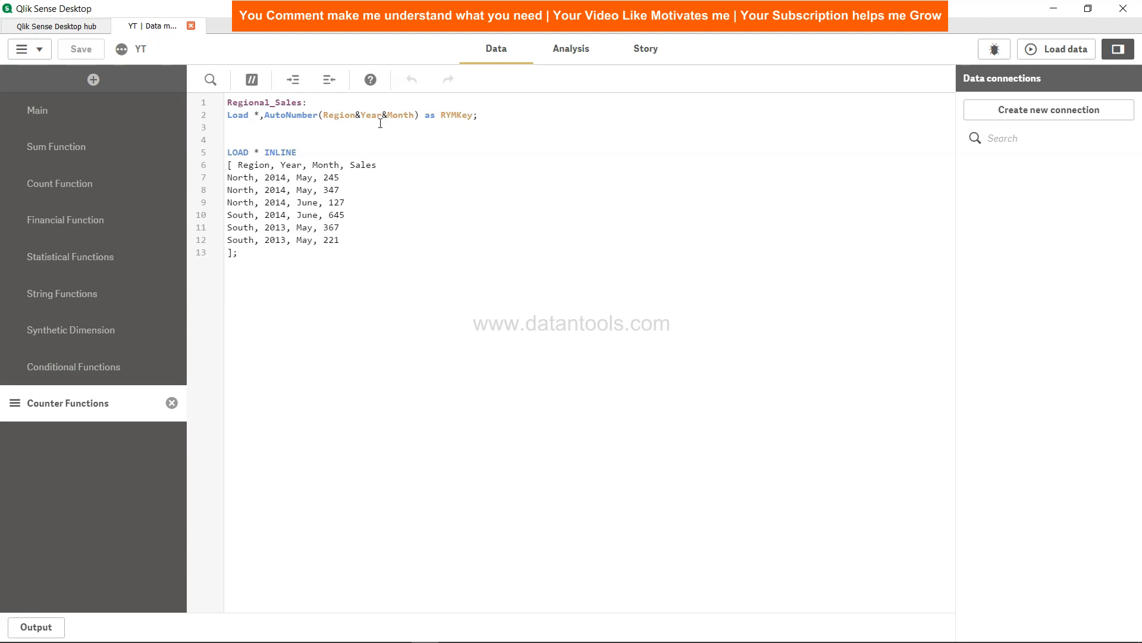
- Save the load script with RYMKey built from AutoNumberHash128(Region,Year,Month)
{"action": "left_click", "coordinate": [571, 49]}
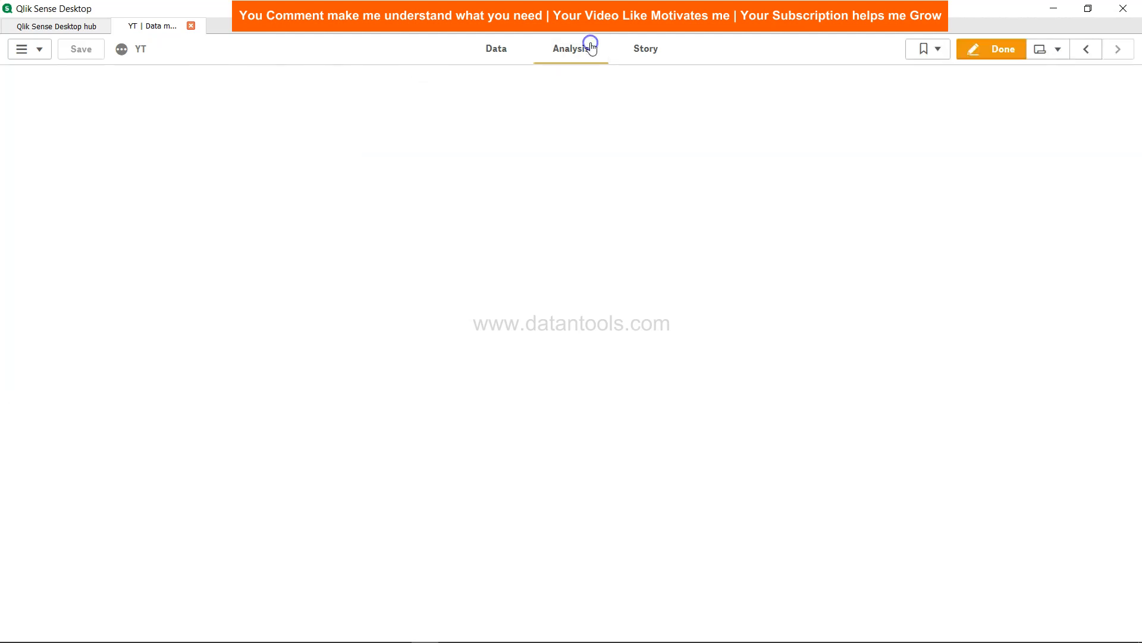
{"action": "left_click", "coordinate": [495, 49]}
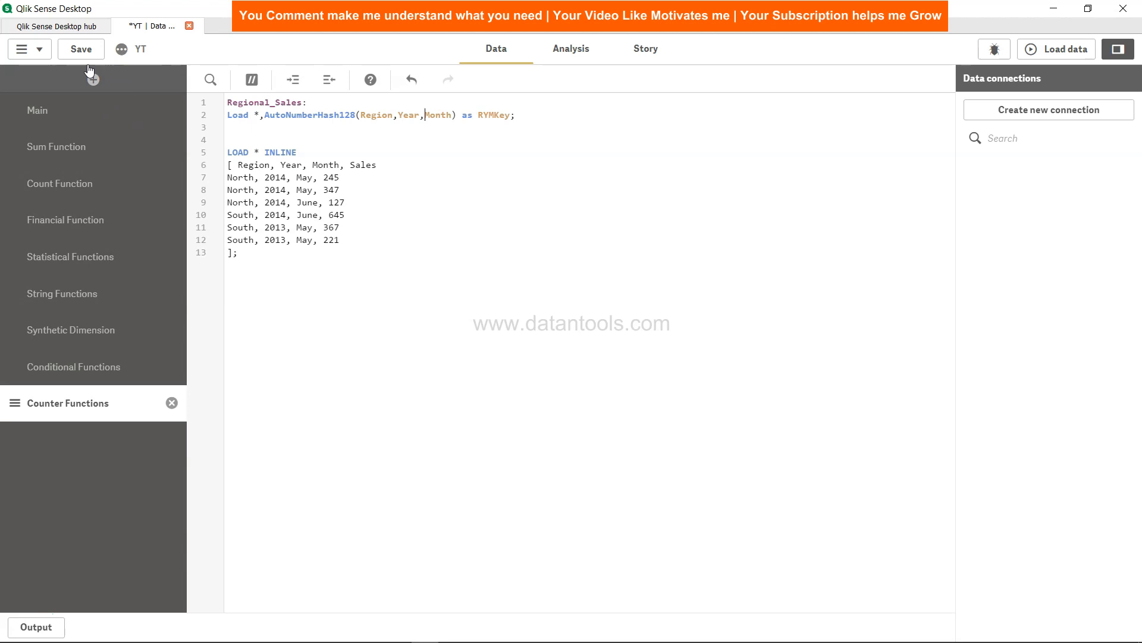
{"action": "left_click", "coordinate": [81, 49]}
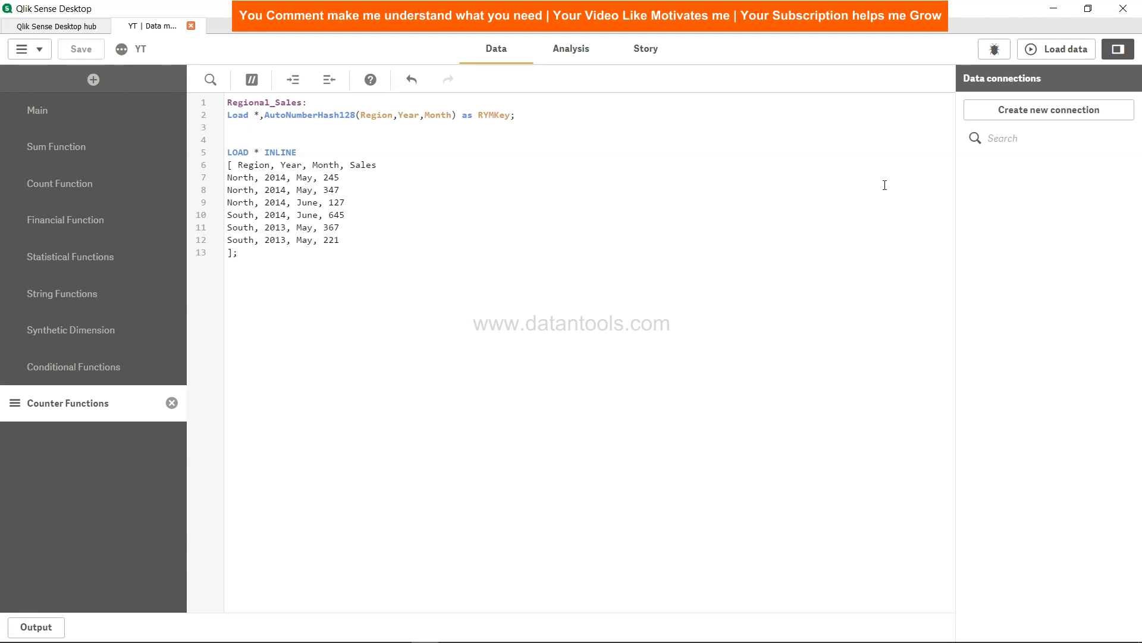
- Reload the data and view the RYMKey values on the Conditional Functions sheet
{"action": "left_click", "coordinate": [1063, 48]}
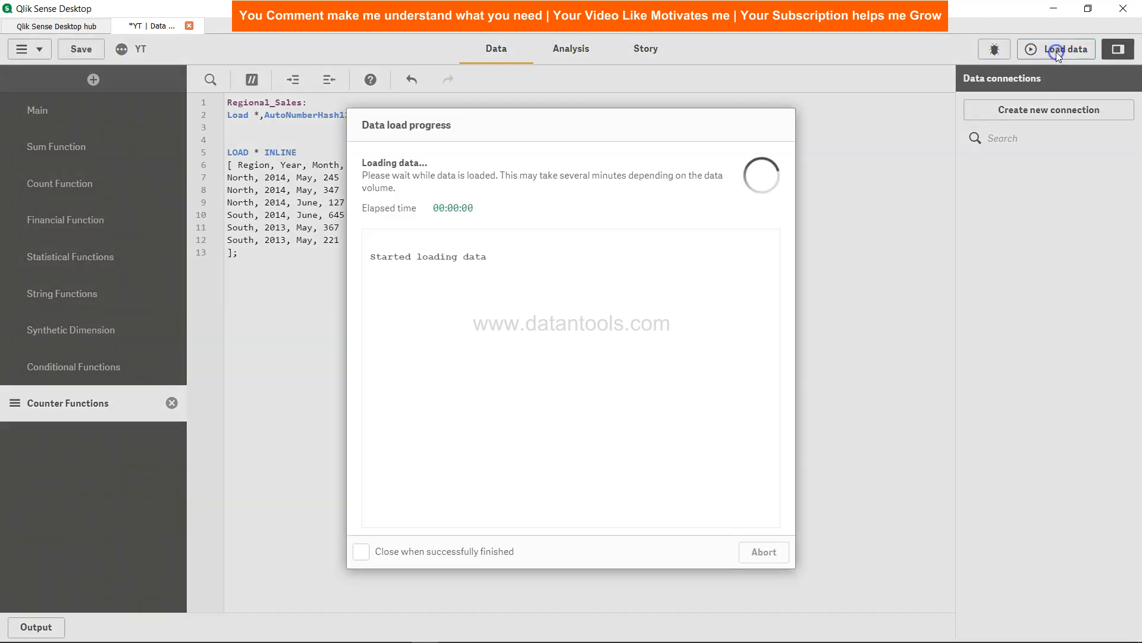
{"action": "left_click", "coordinate": [763, 551]}
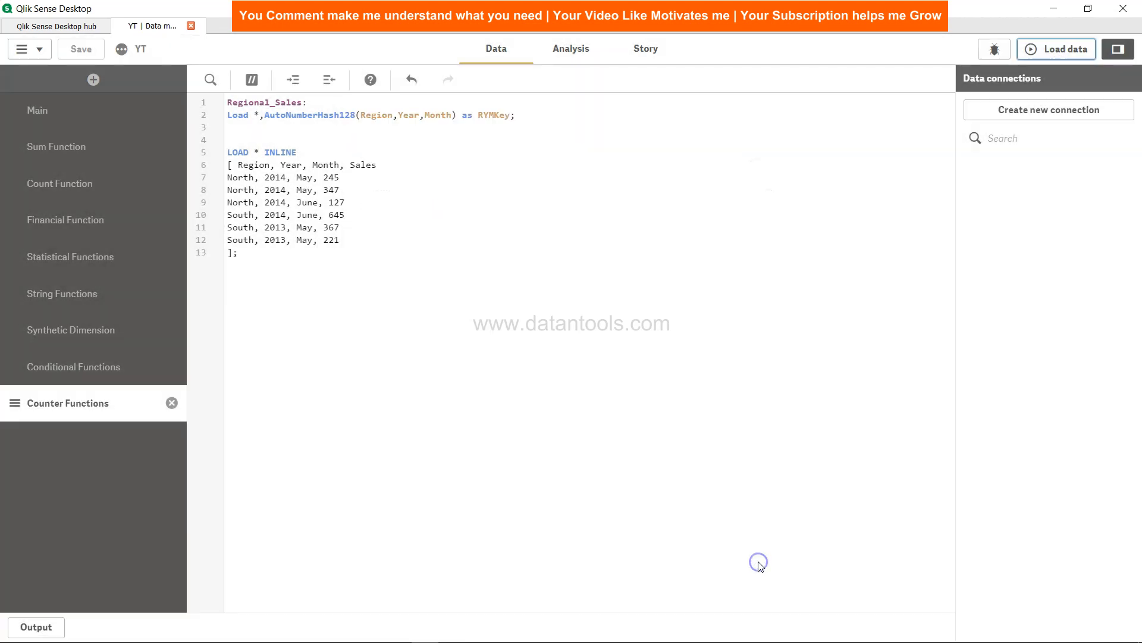
{"action": "left_click", "coordinate": [571, 49]}
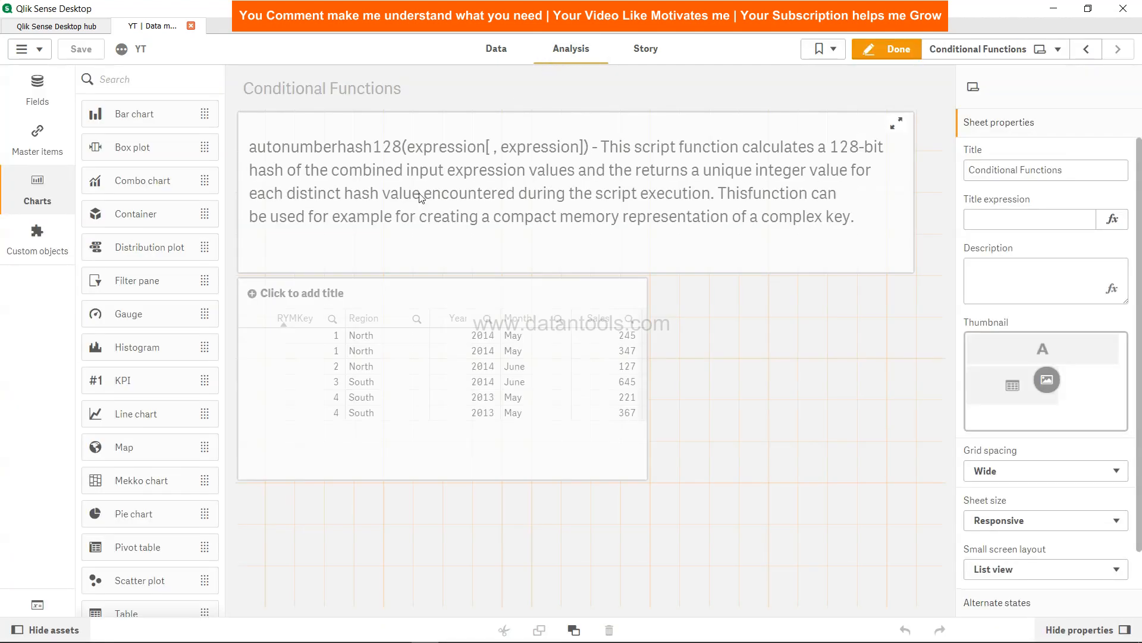